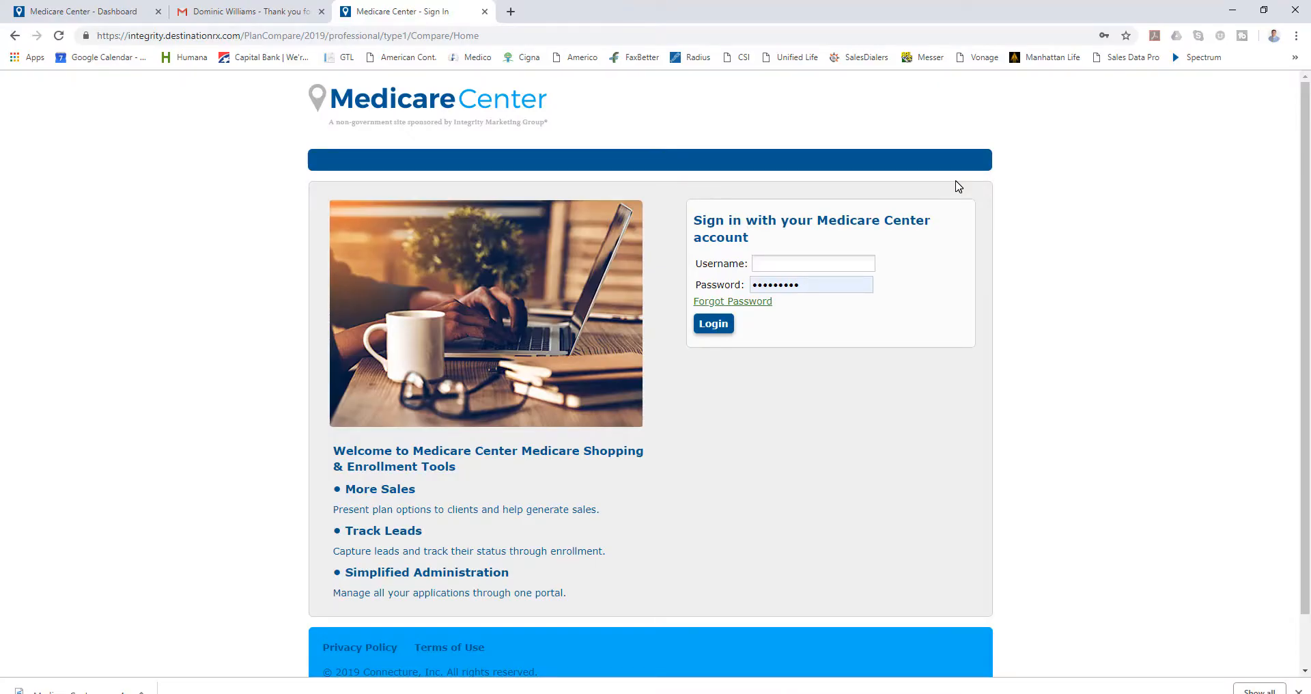
mouse_move(931, 269)
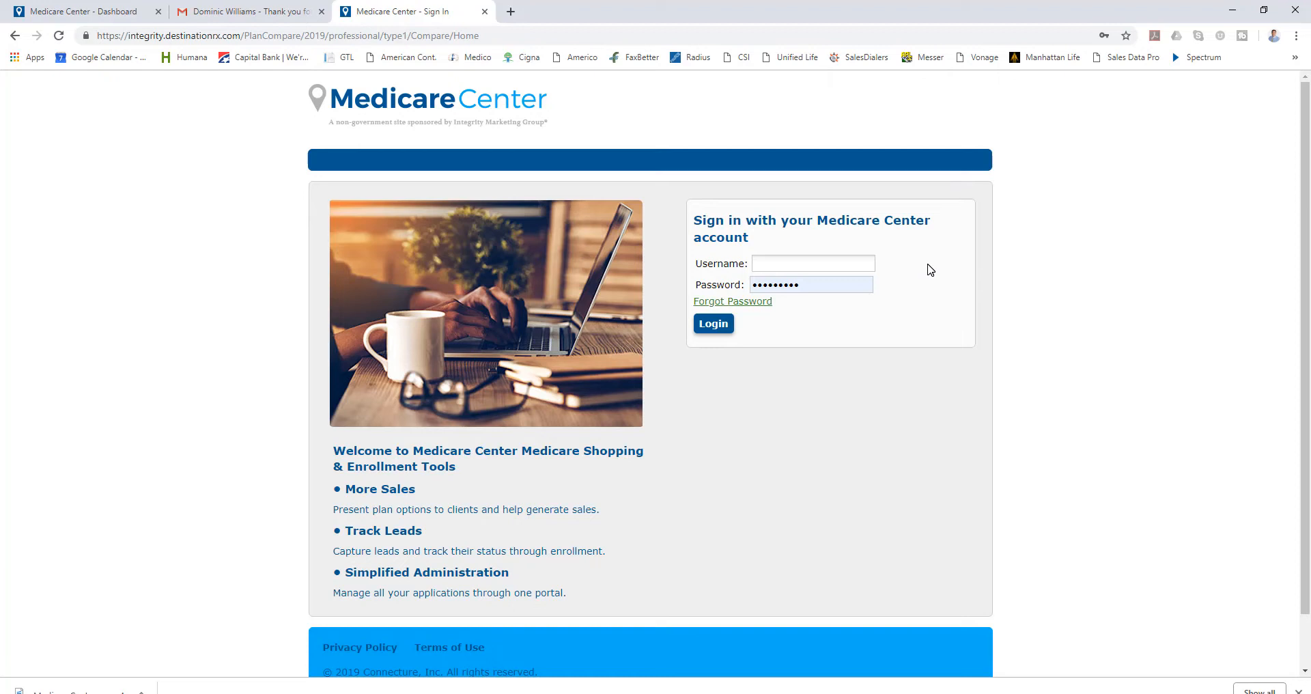
mouse_move(926, 269)
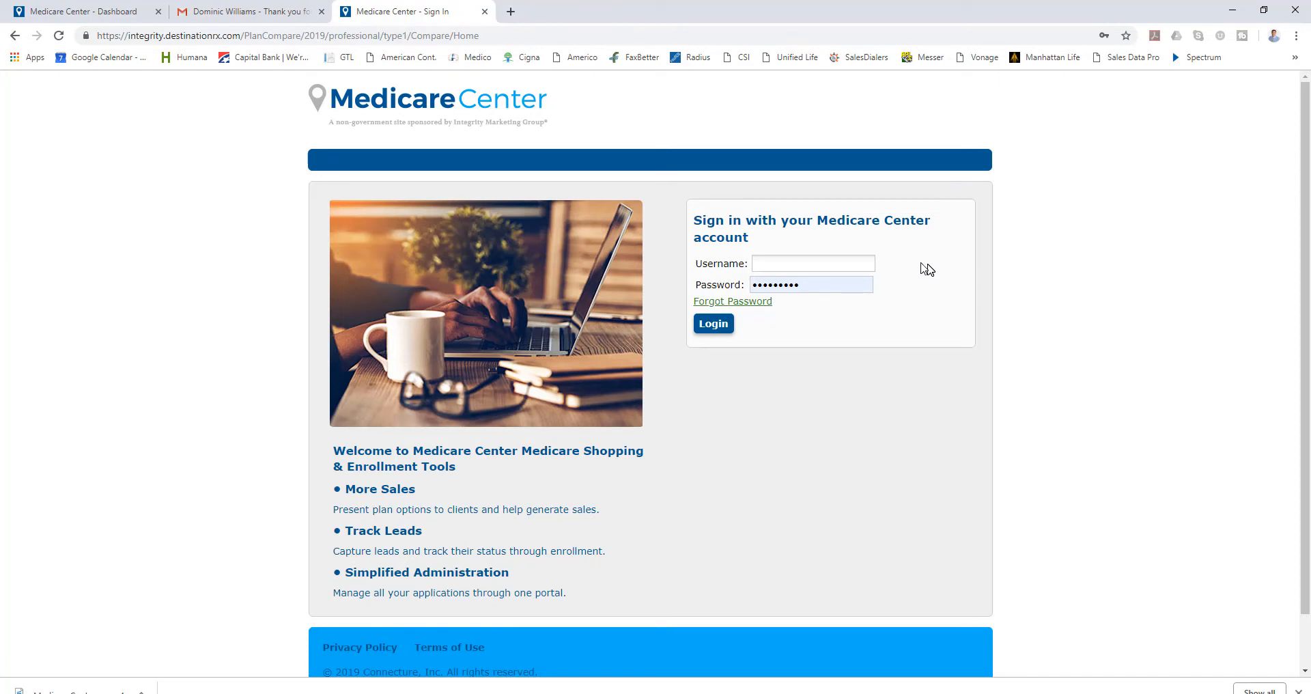
mouse_move(964, 247)
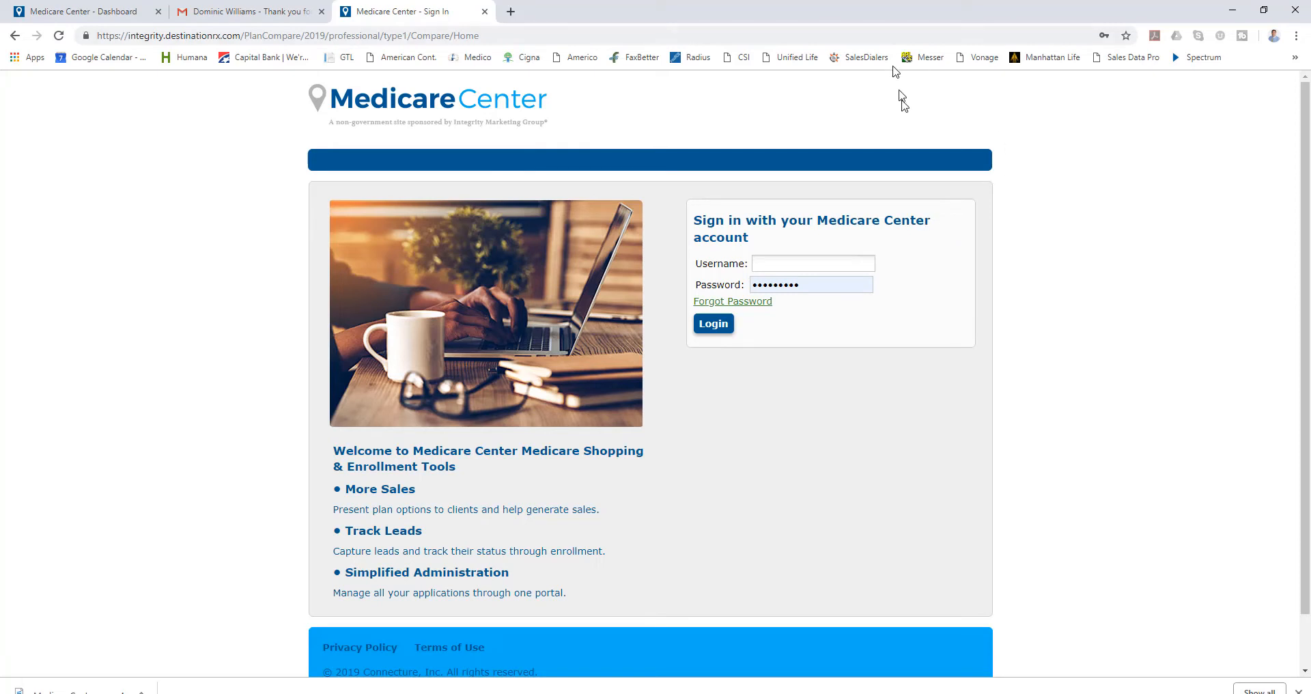
mouse_move(989, 249)
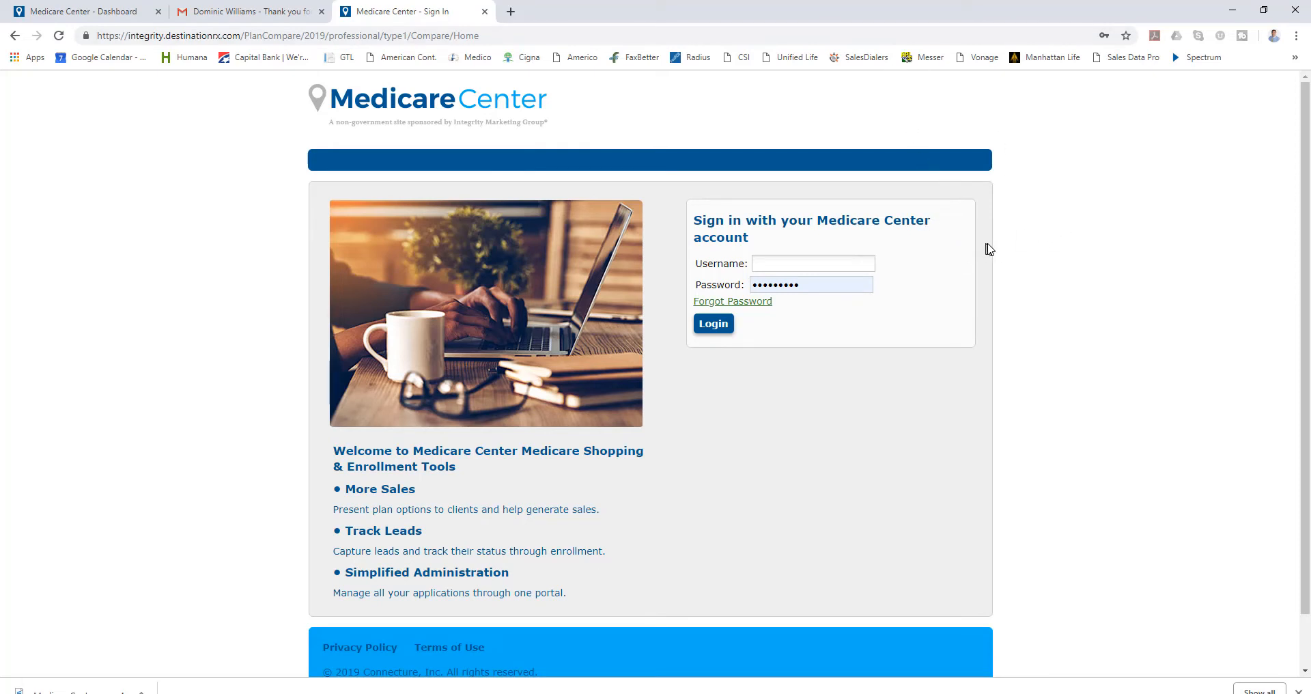
mouse_move(69, 79)
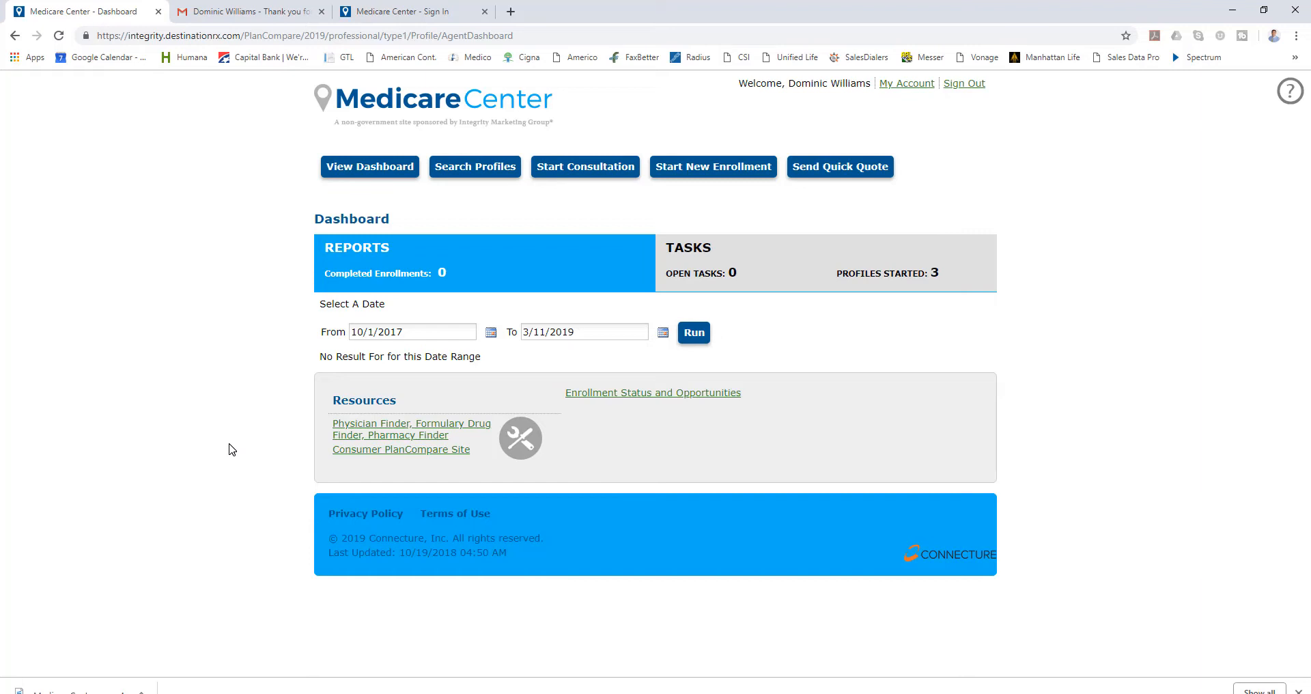
mouse_move(270, 244)
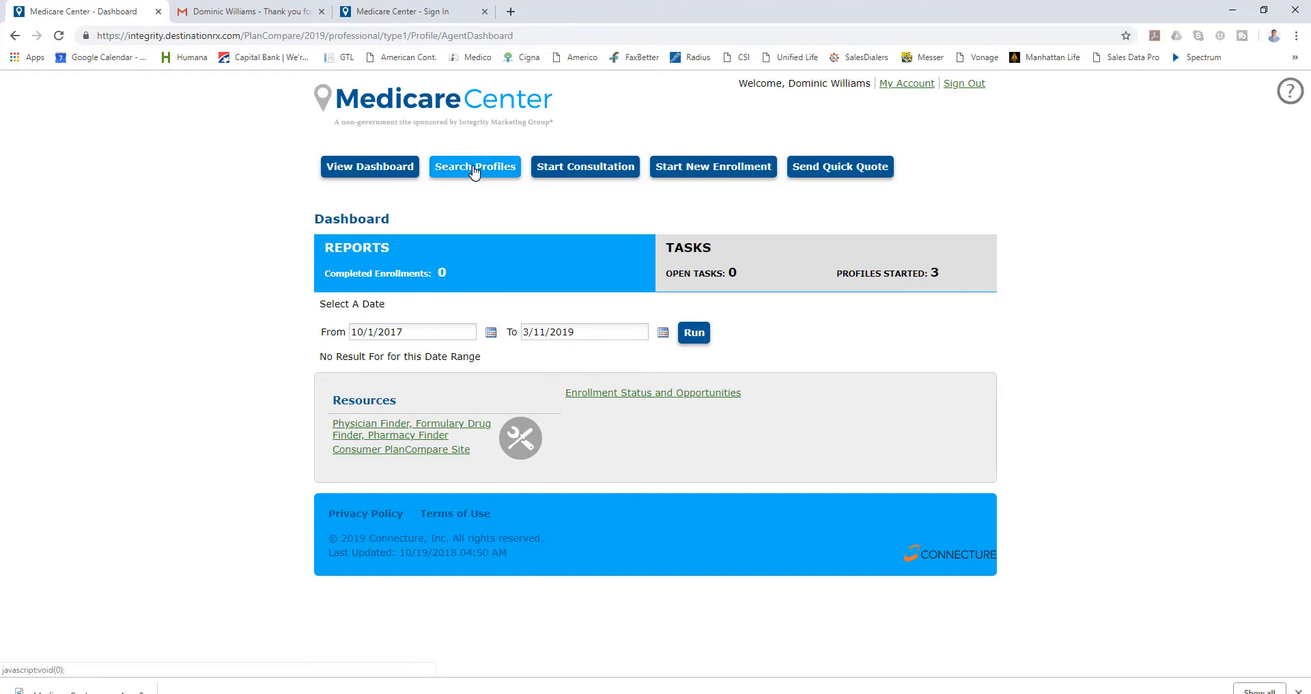
- Open Search Profiles from the agent dashboard's top navigation bar
click(474, 167)
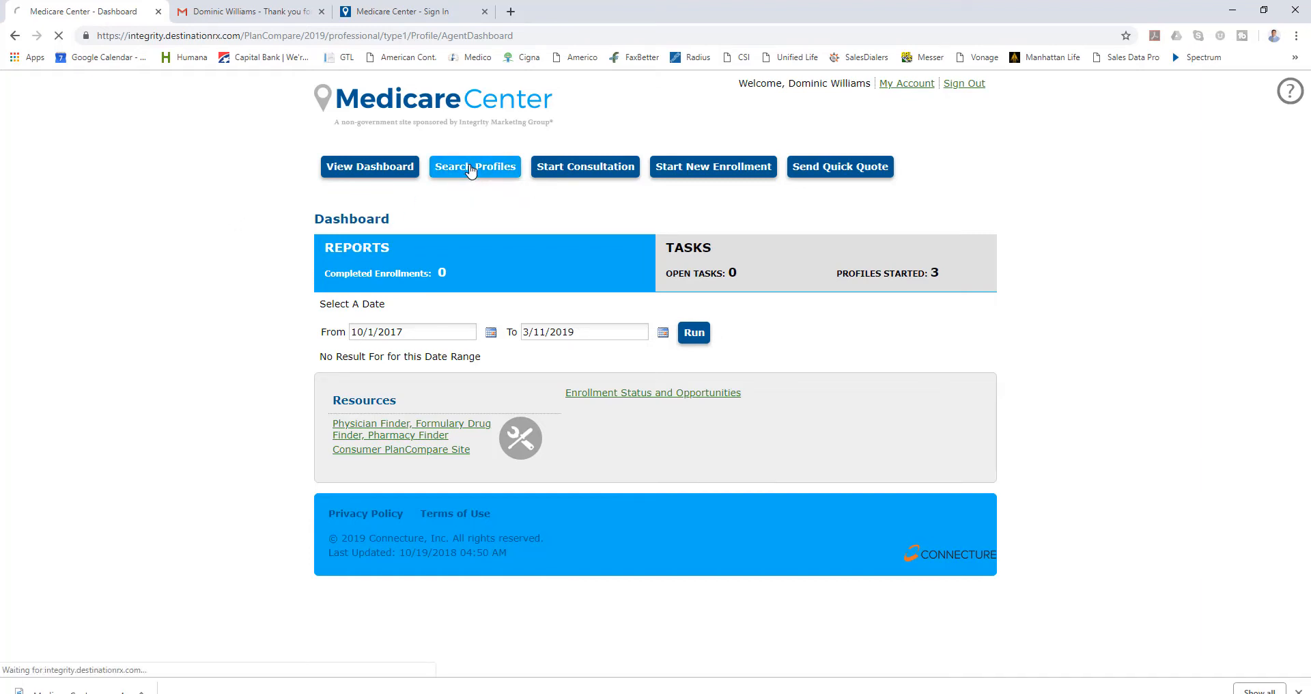
- Wait for Search Profiles & Enrollments to load and focus the First Name field
click(474, 167)
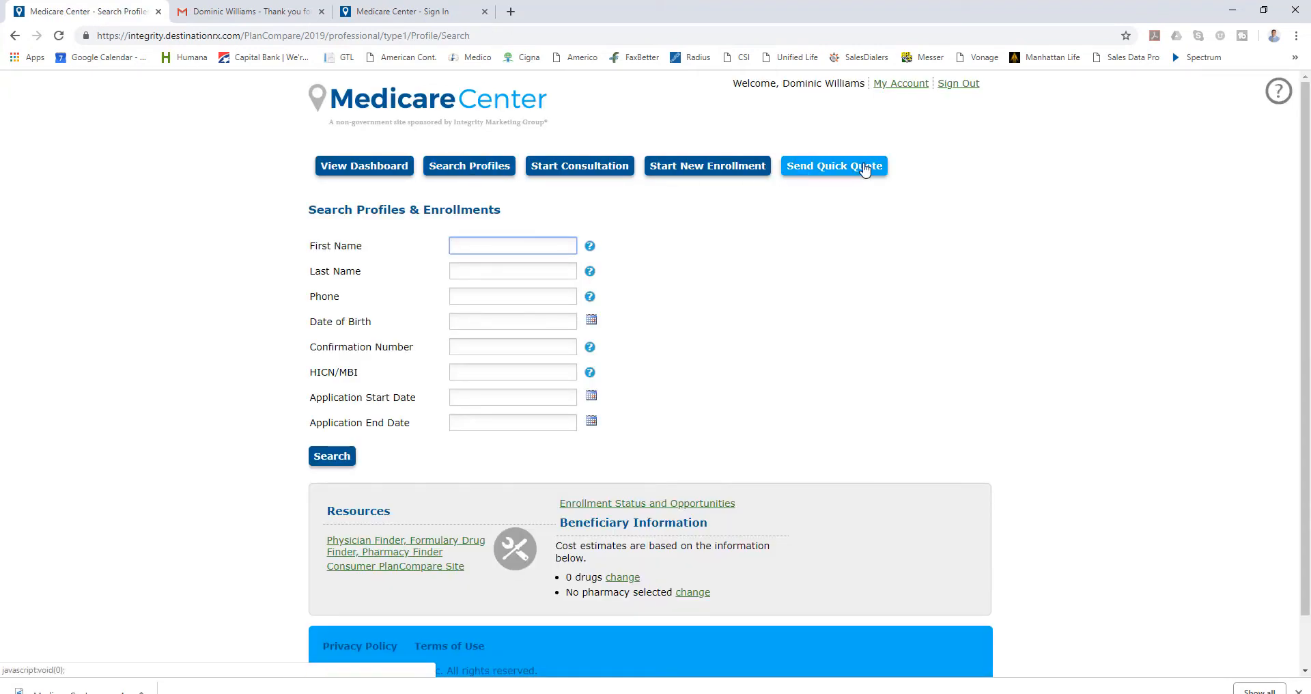
mouse_move(834, 165)
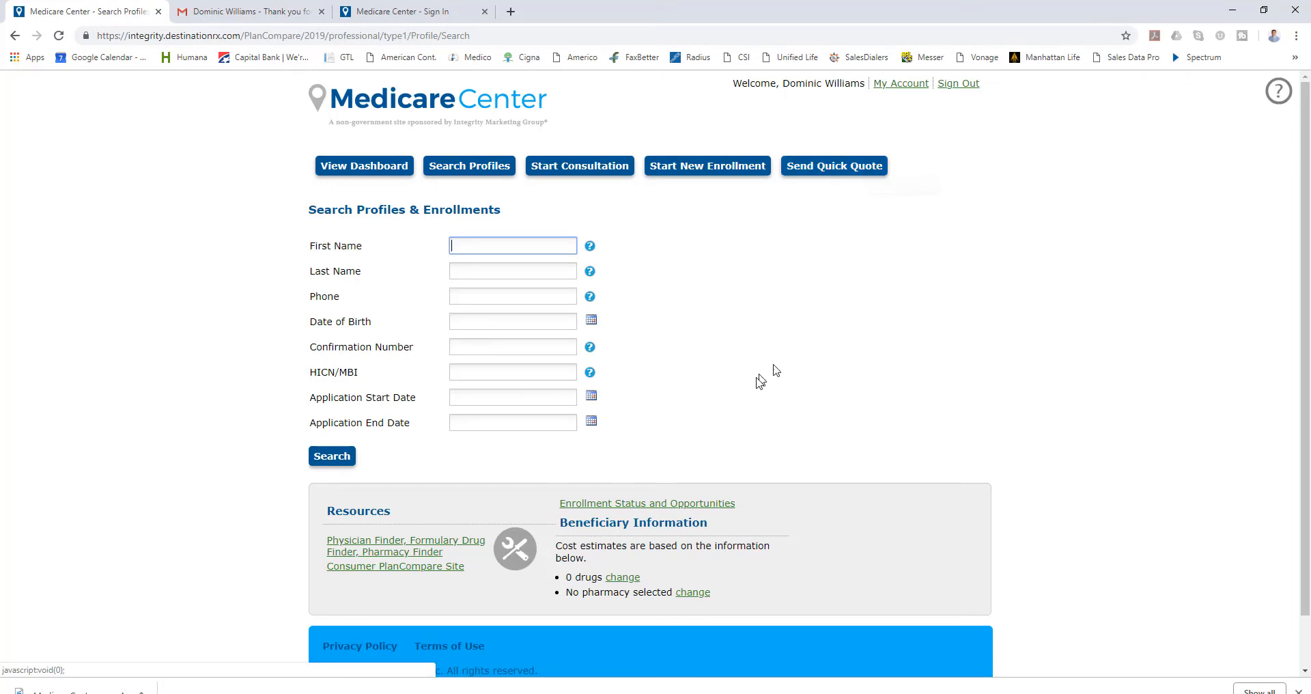
mouse_move(394, 546)
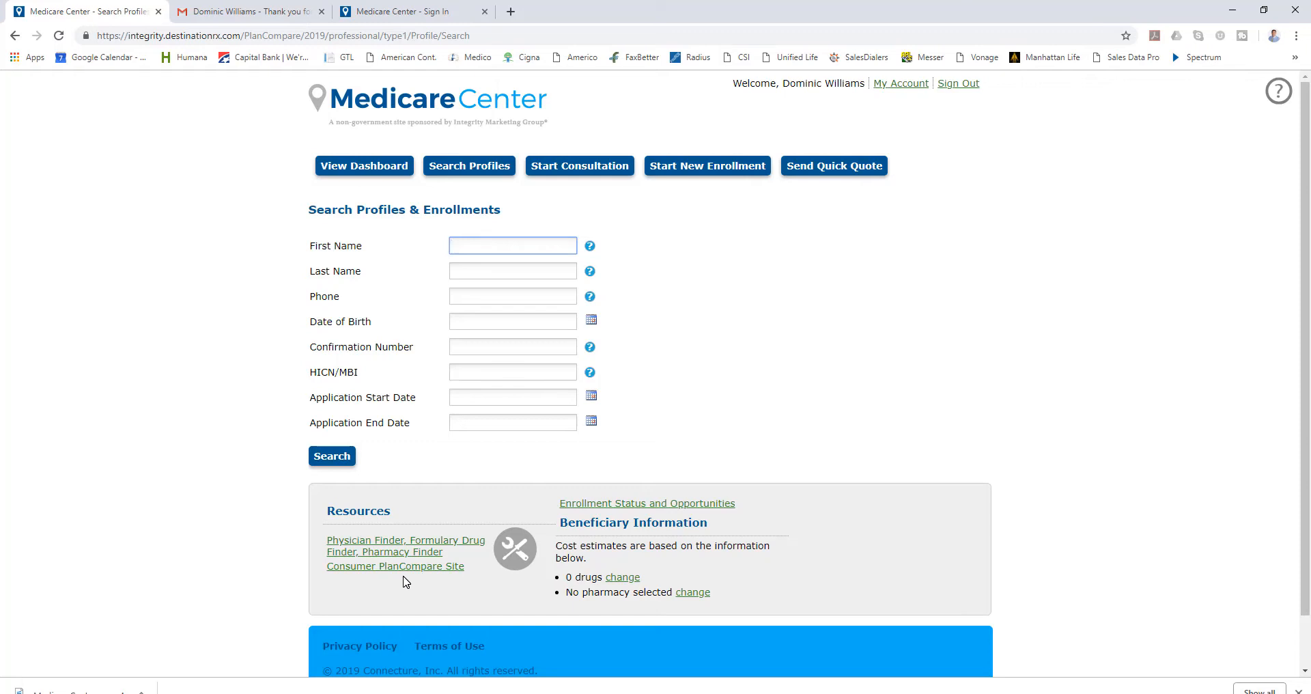
click(511, 246)
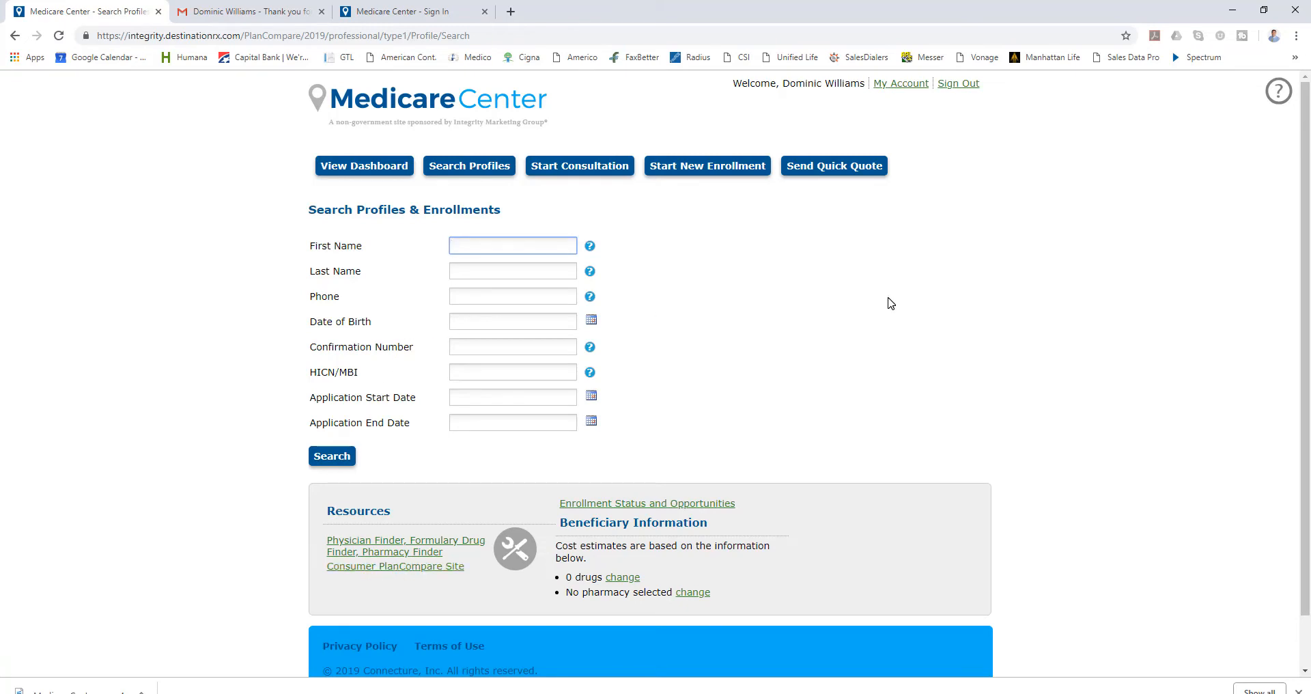
- Search profiles by first name 'bob' and open the single matching result
text(bob)
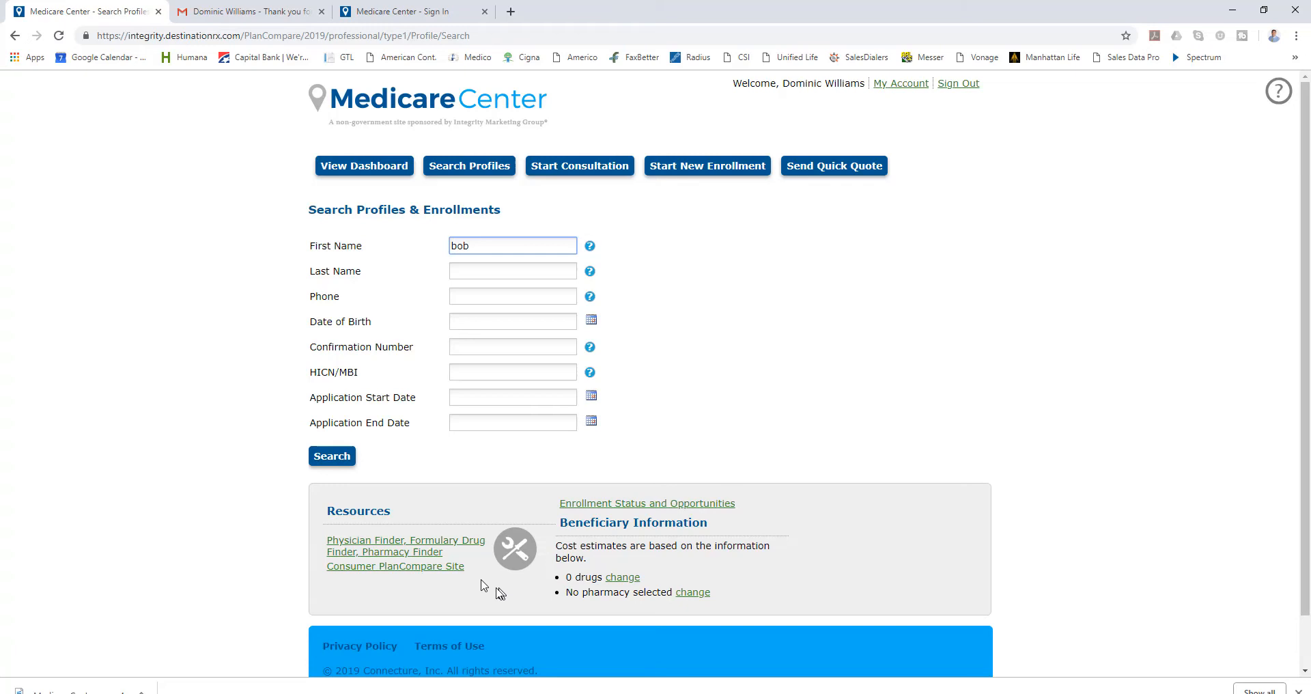
click(331, 456)
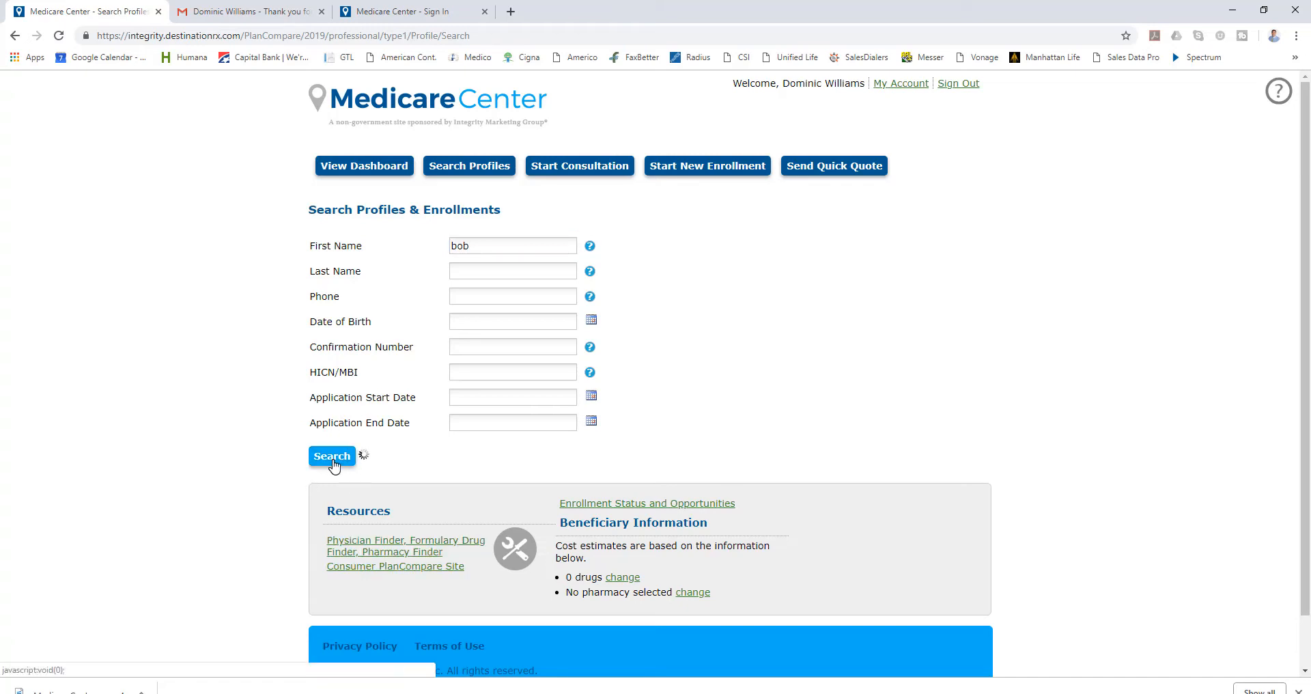
click(332, 455)
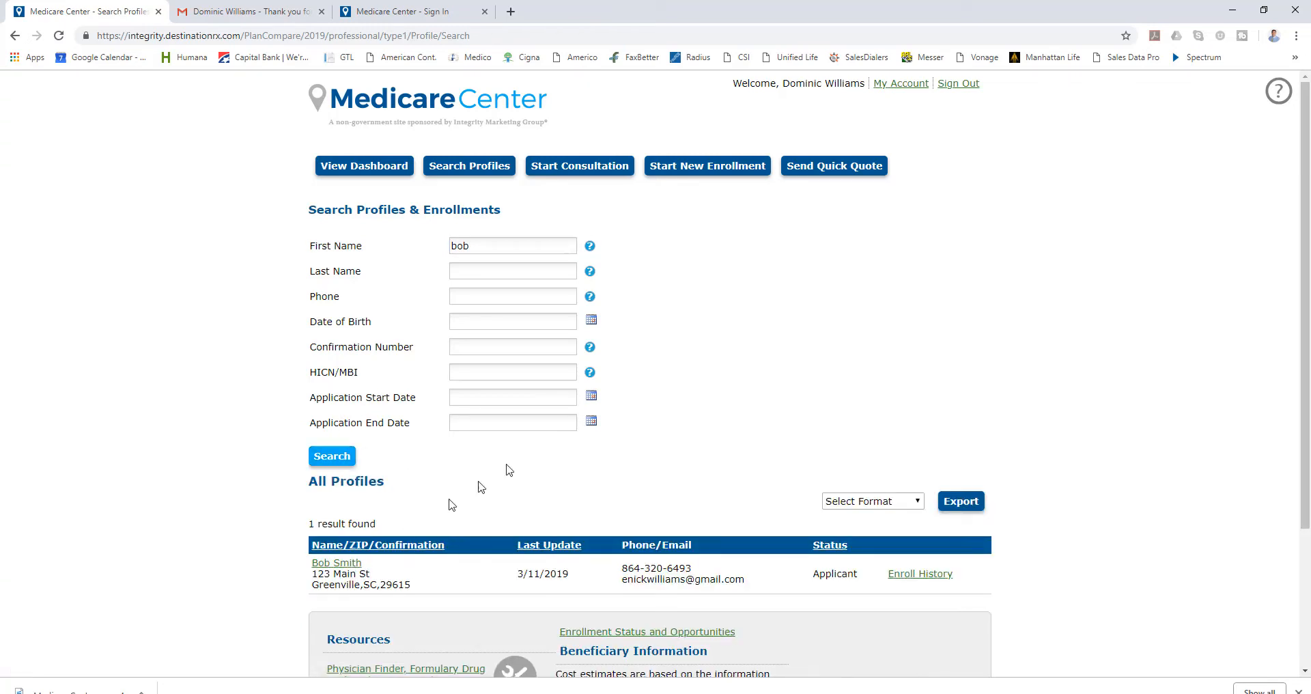
scroll(down, 3)
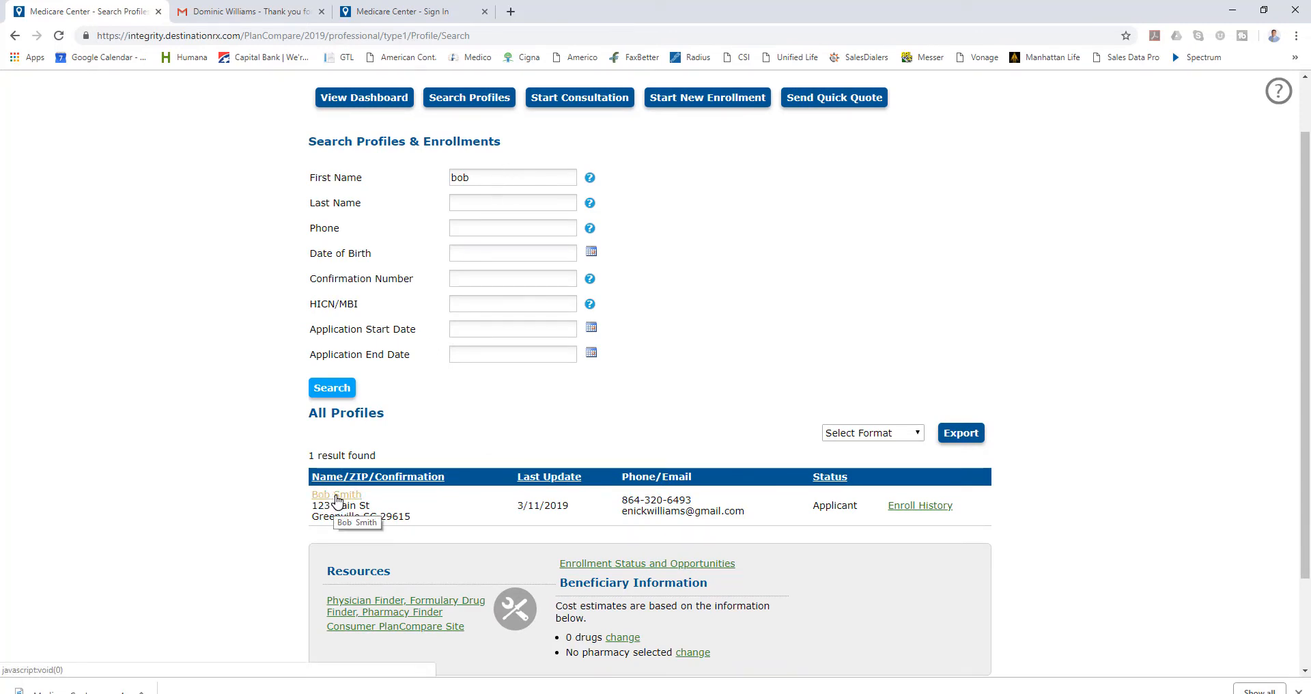
click(335, 494)
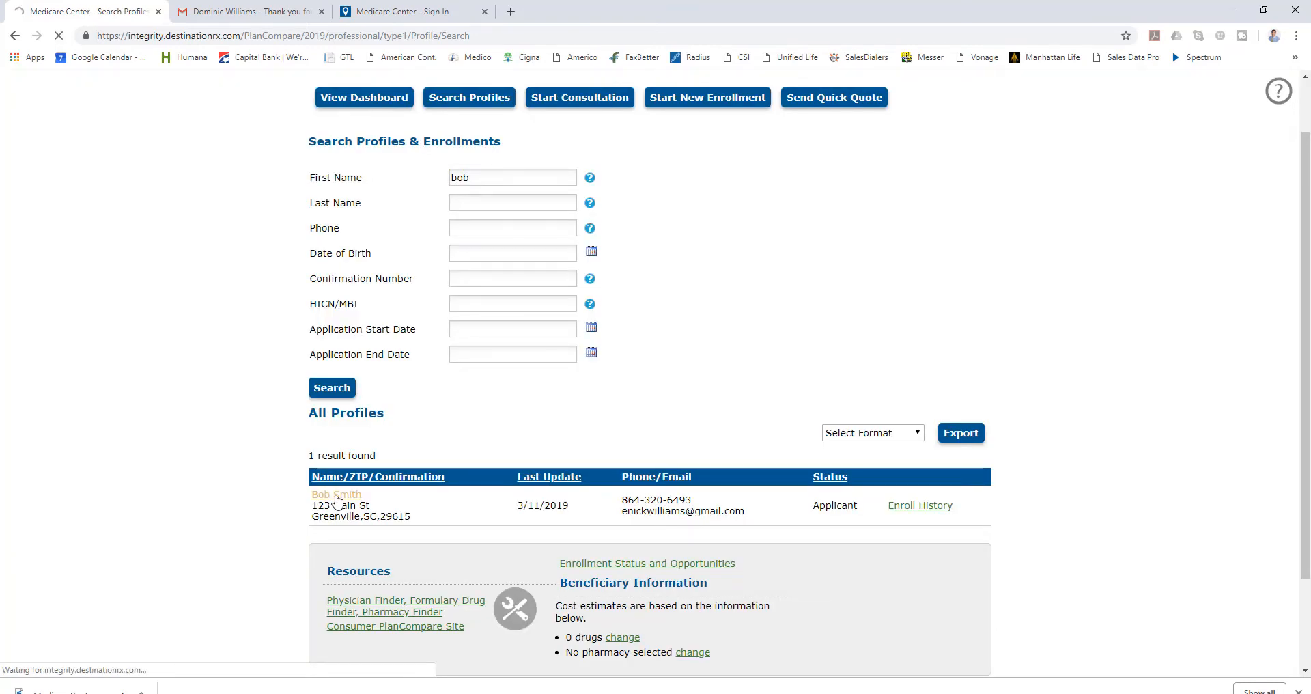
click(336, 494)
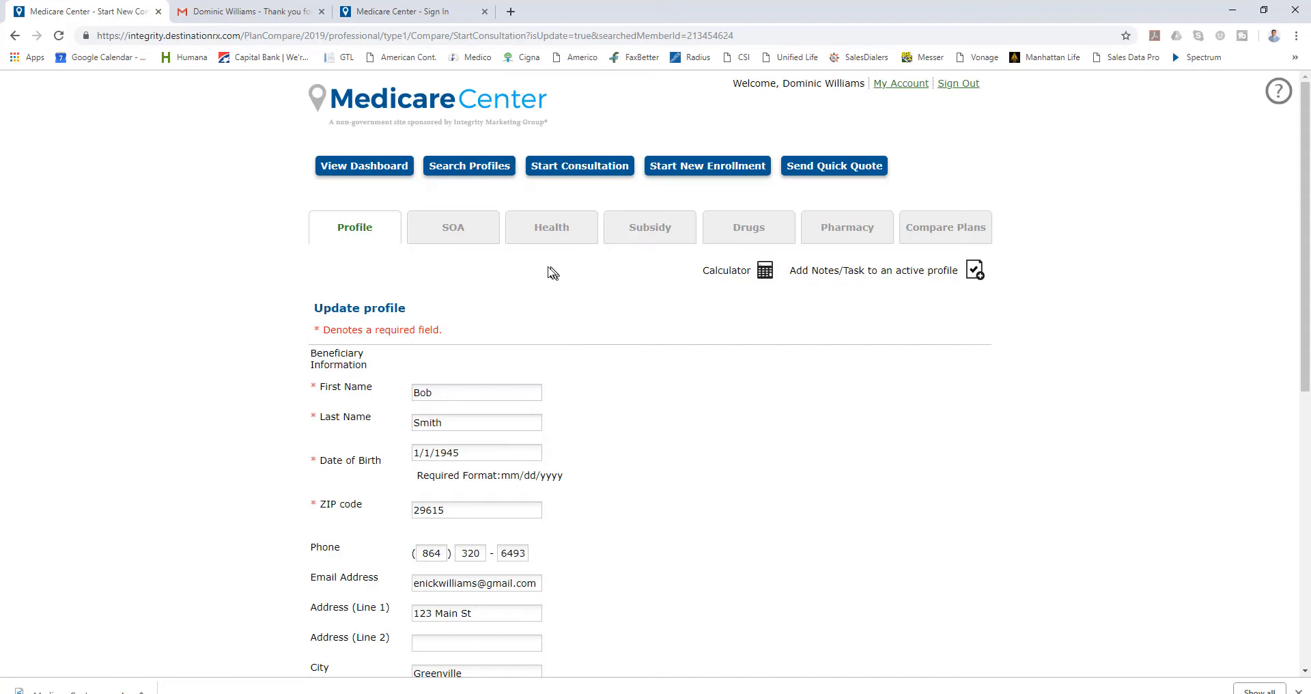
scroll(down, 3)
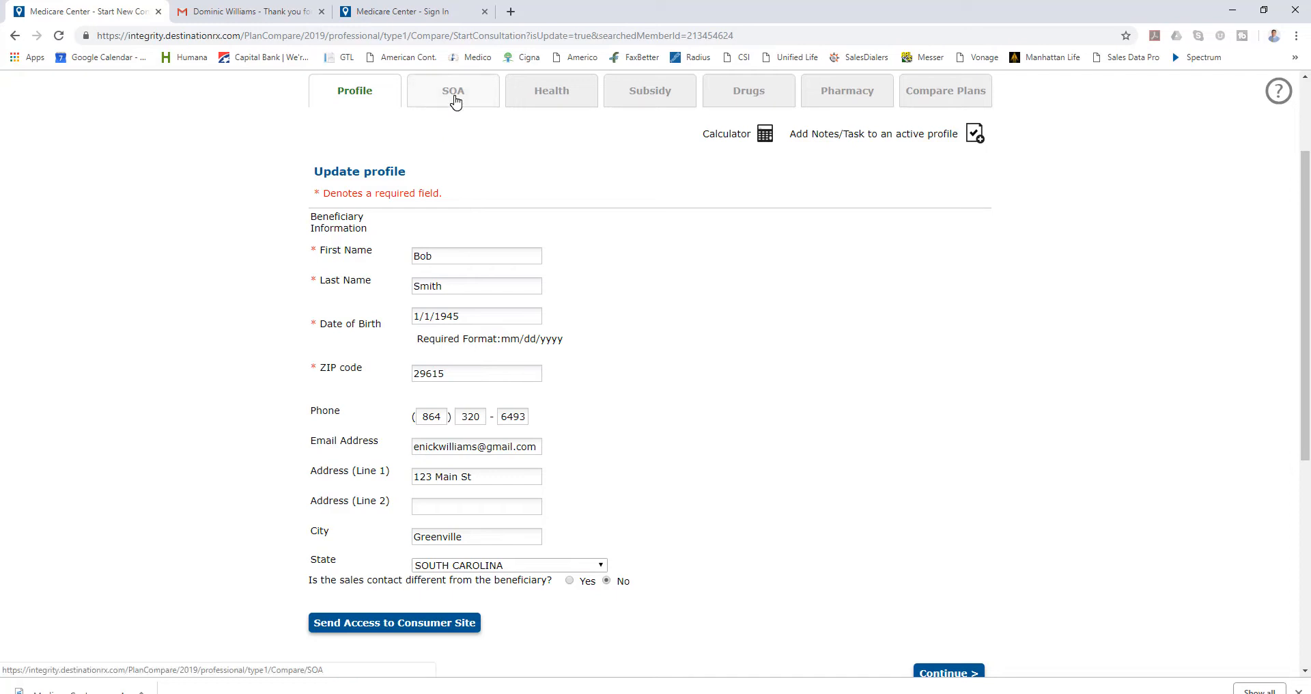
click(452, 90)
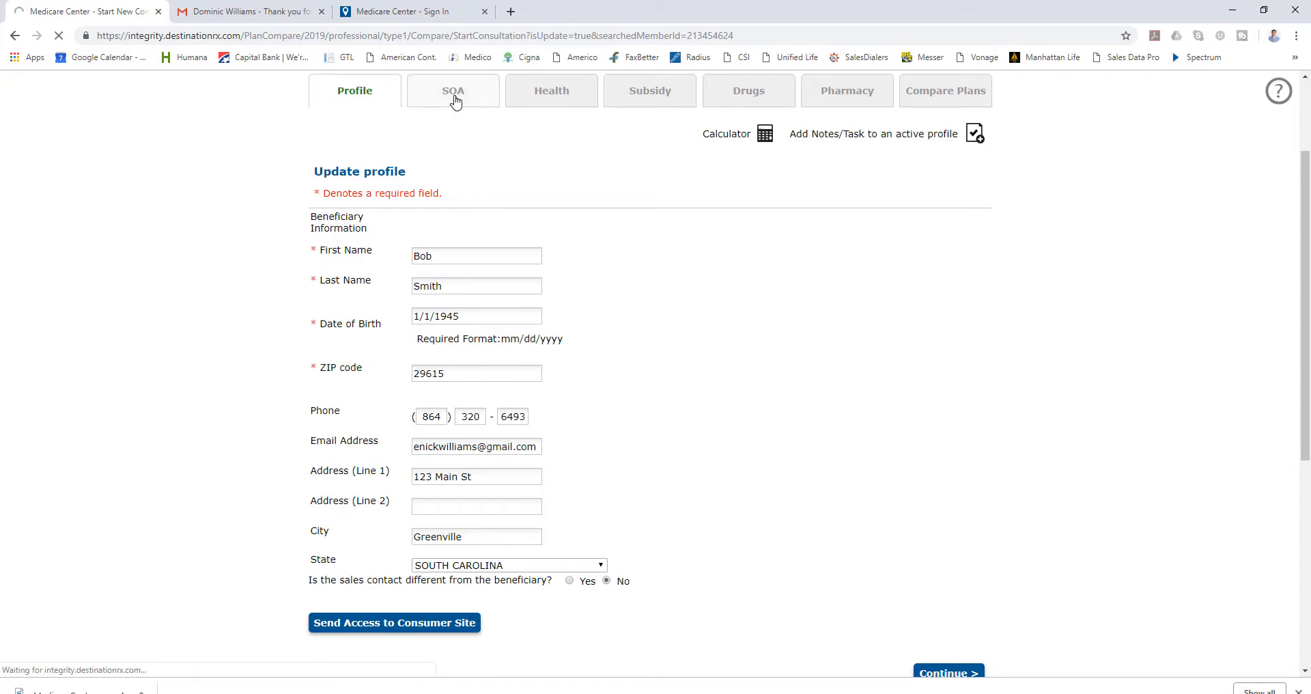
click(452, 91)
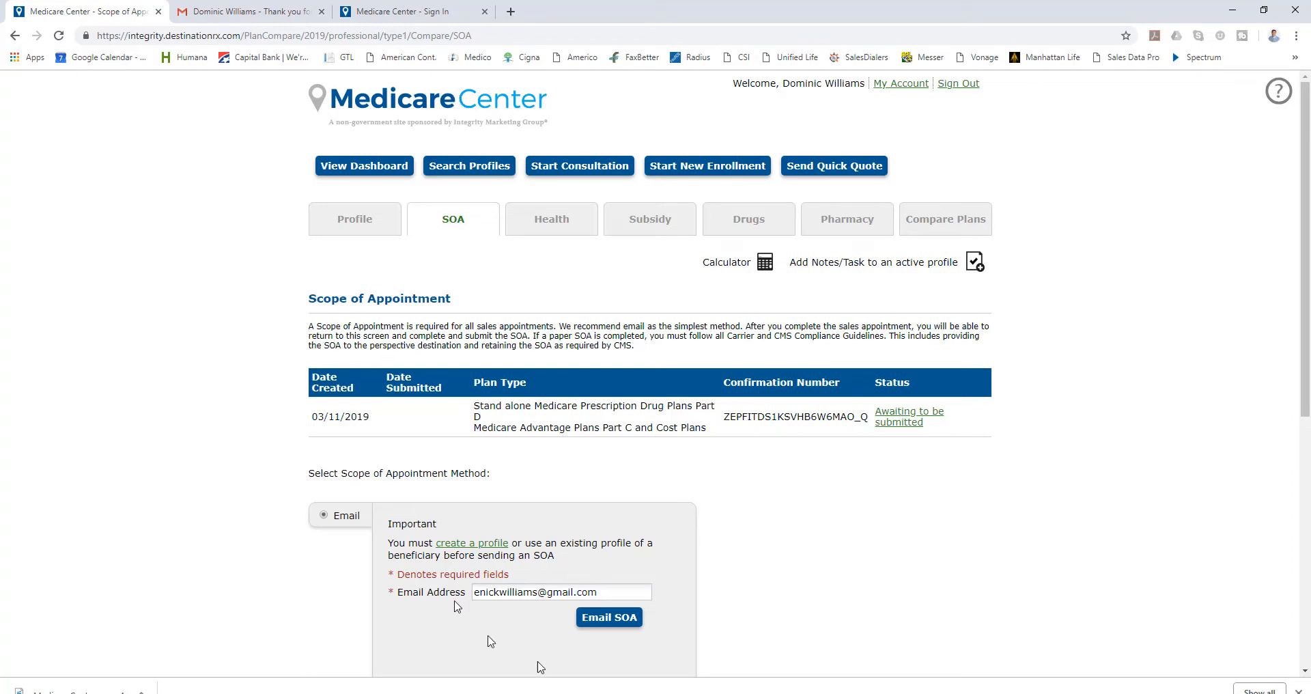
- Confirm the Email Address field and send the SOA via Email SOA
scroll(down, 3)
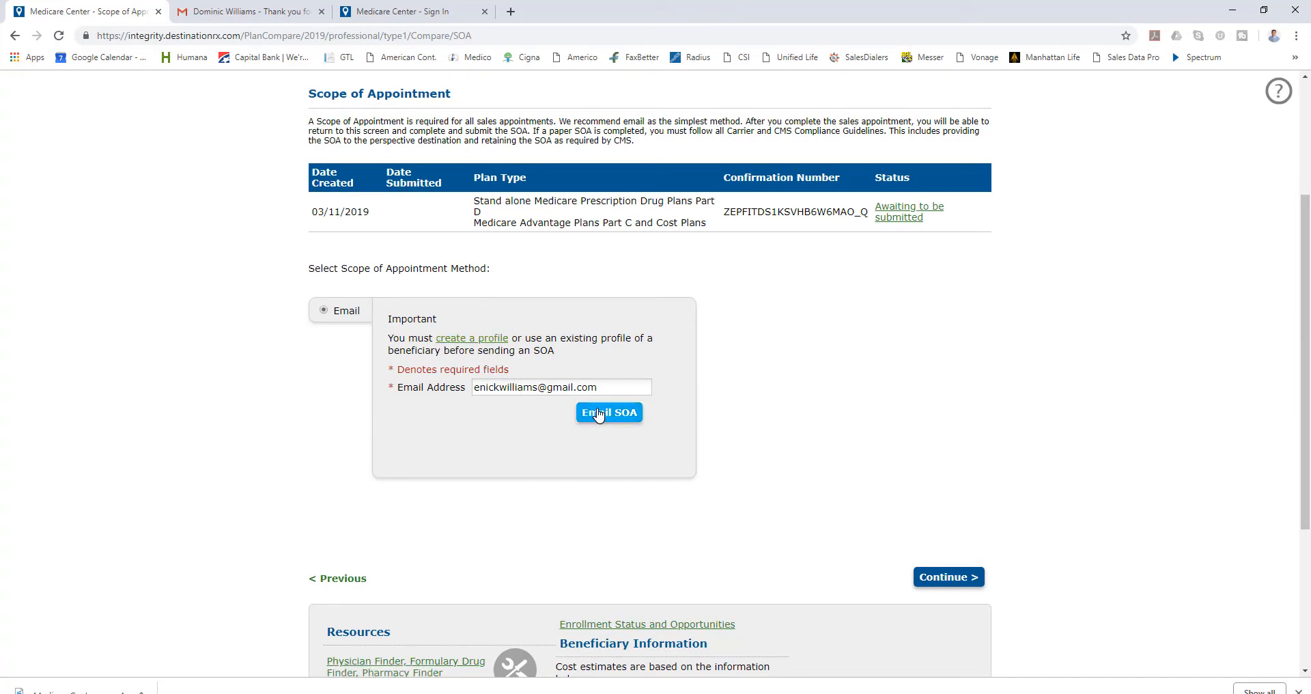
click(609, 412)
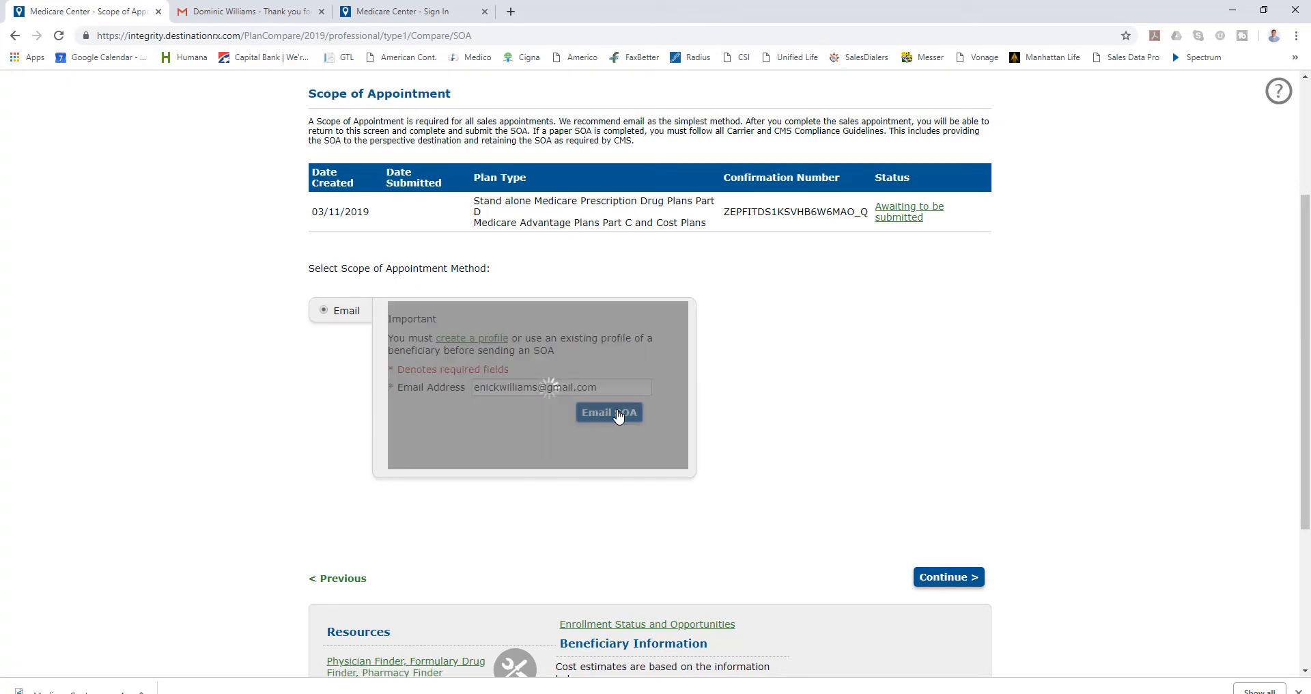
click(609, 412)
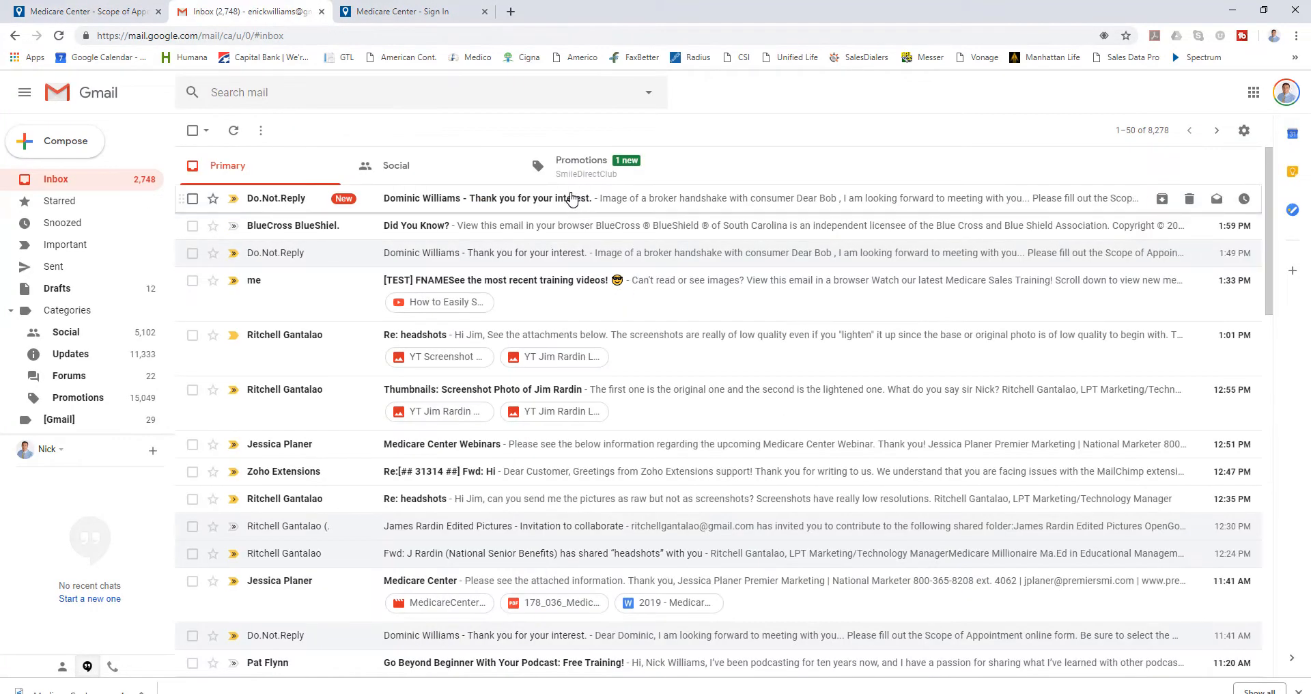
- Open the 'Thank you for your interest' email and follow 'Complete Scope of Appointment form'
click(485, 198)
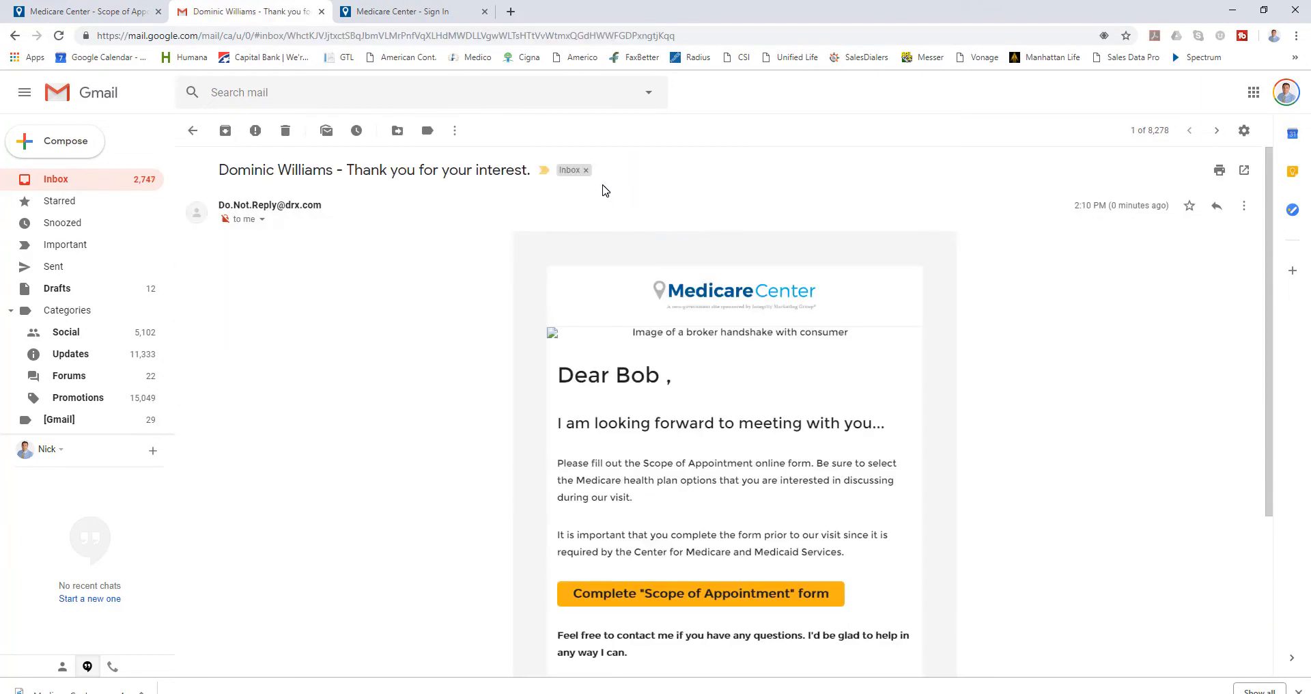
scroll(down, 3)
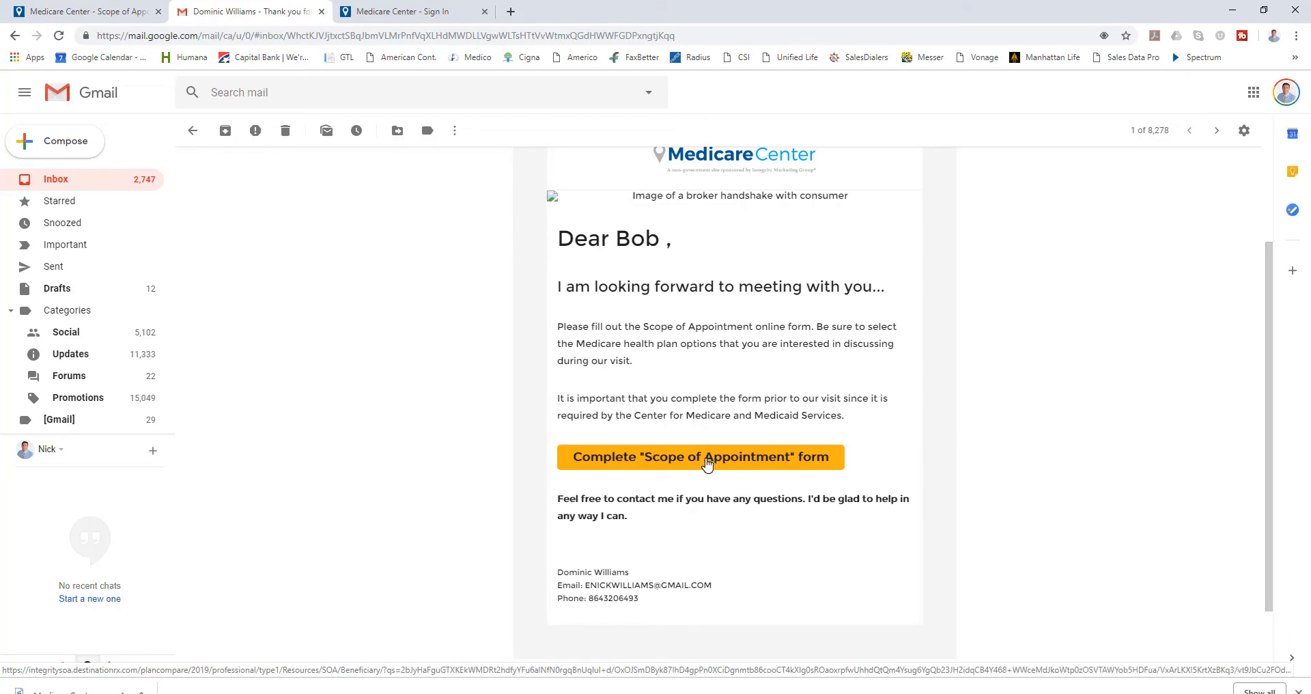
click(701, 456)
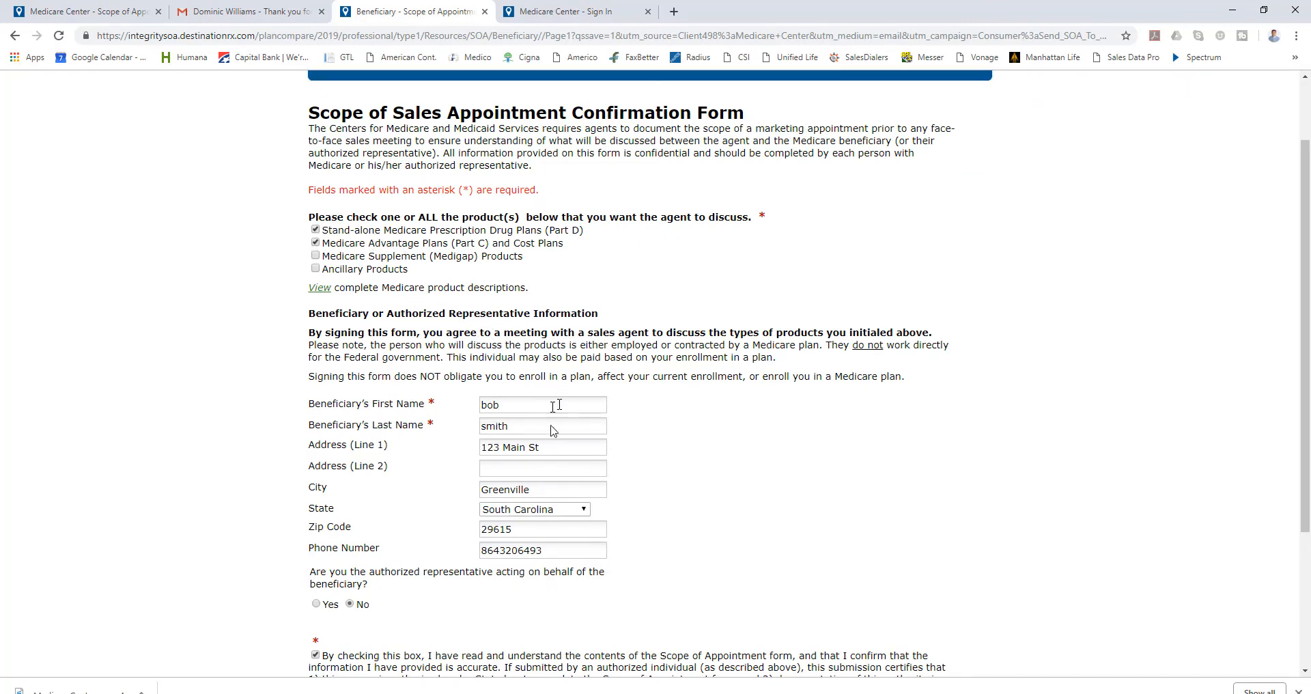
- Review Bob Smith's form with Part D, Medicare Advantage and consent, then submit
scroll(down, 3)
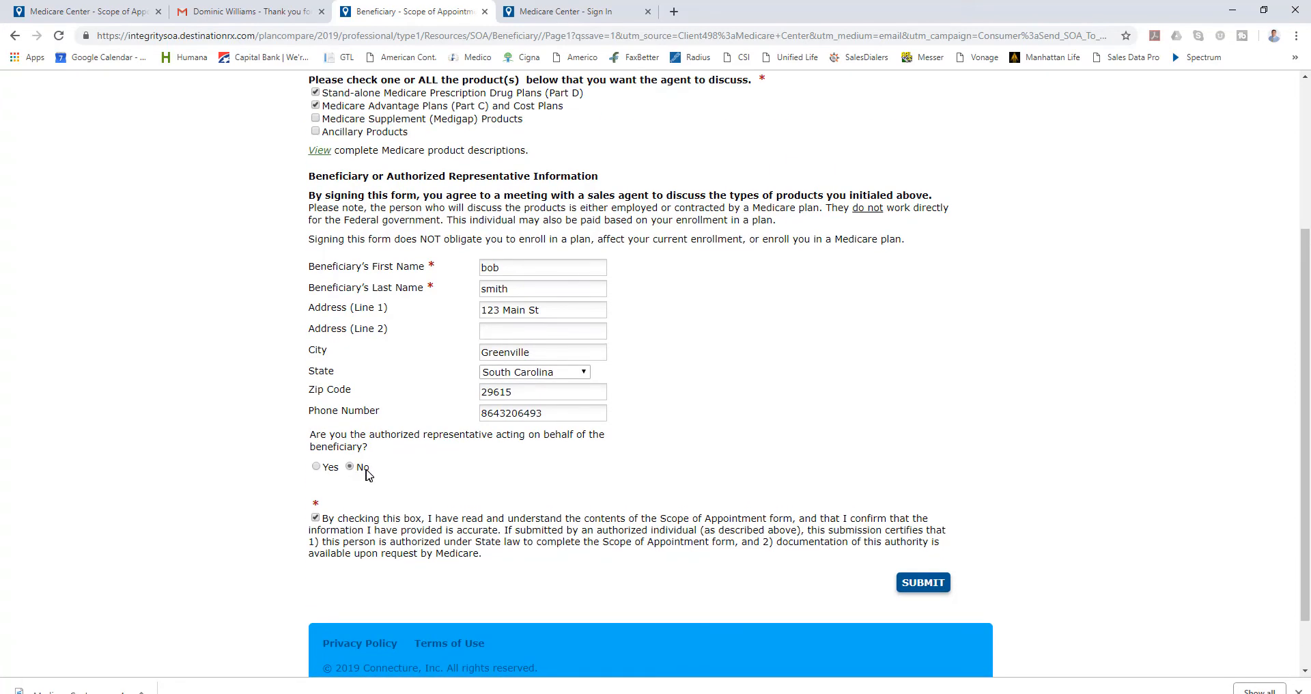
mouse_move(418, 457)
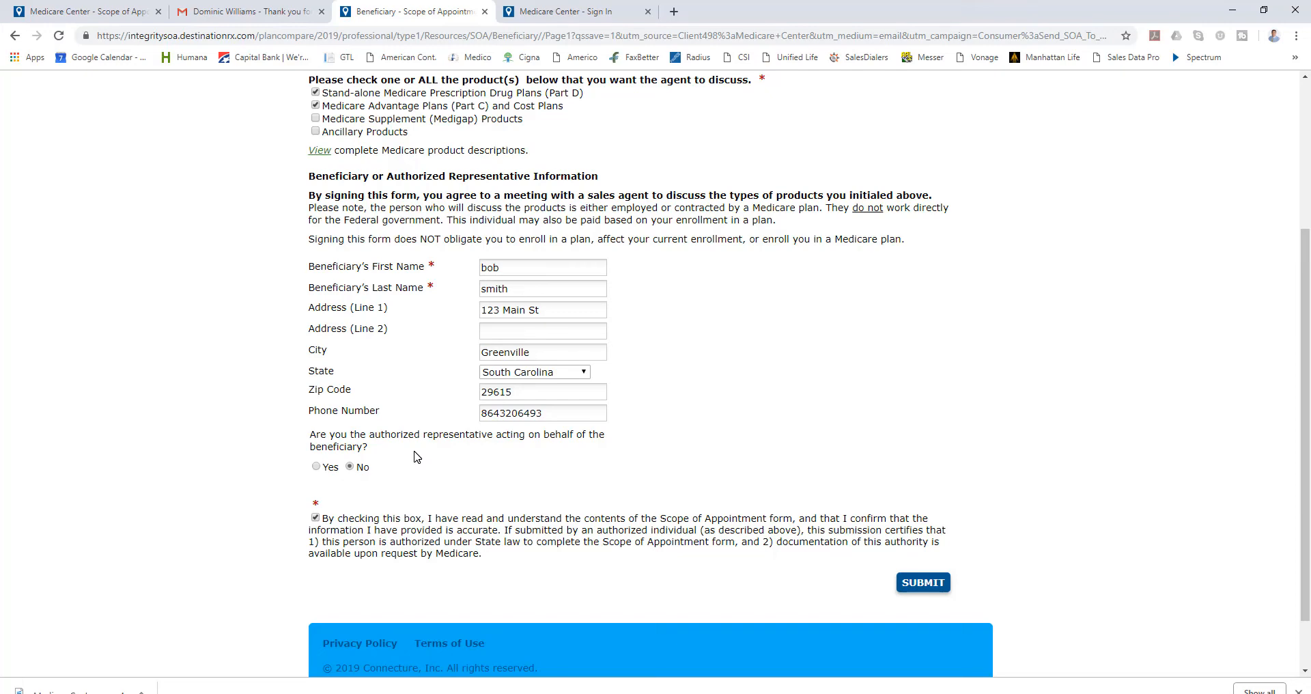
click(924, 582)
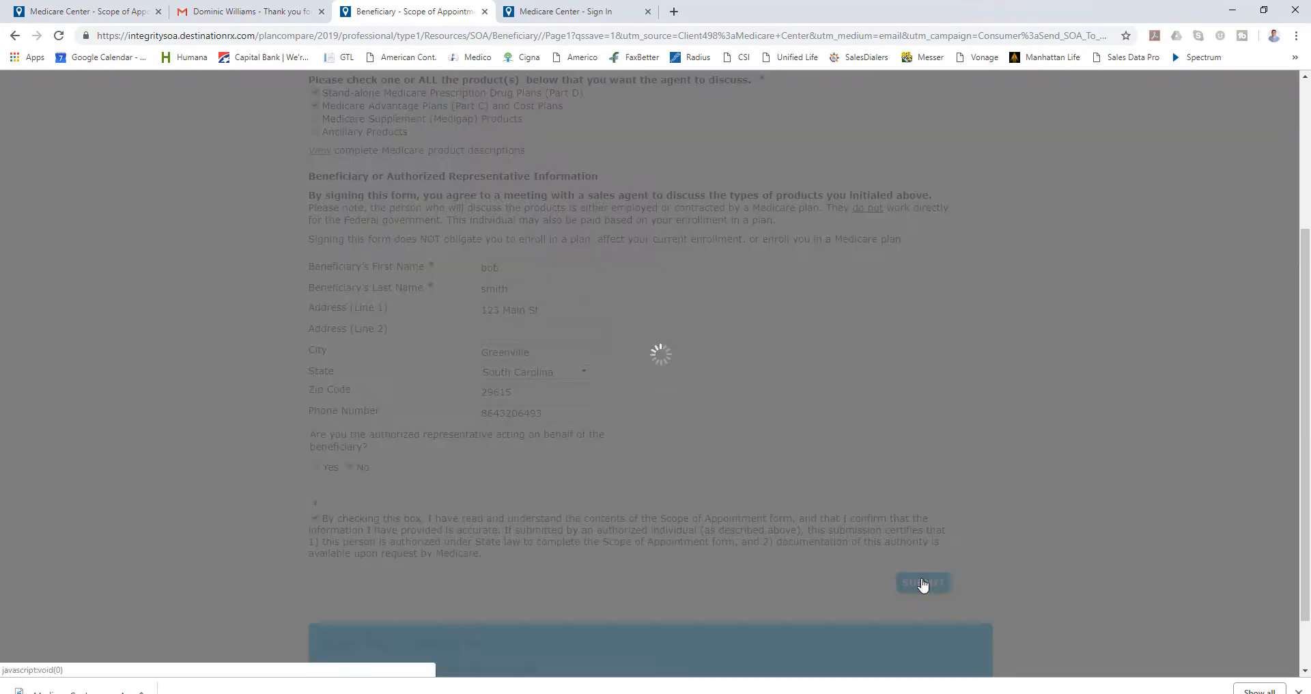
click(923, 583)
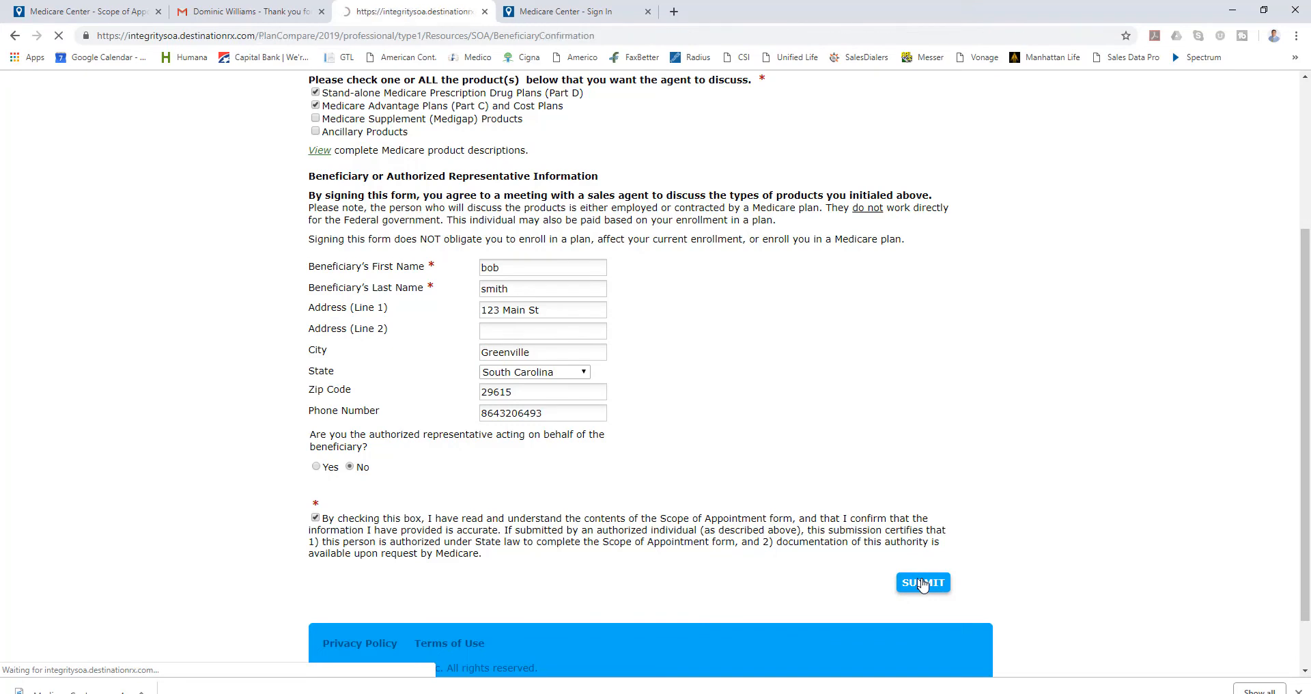
click(923, 583)
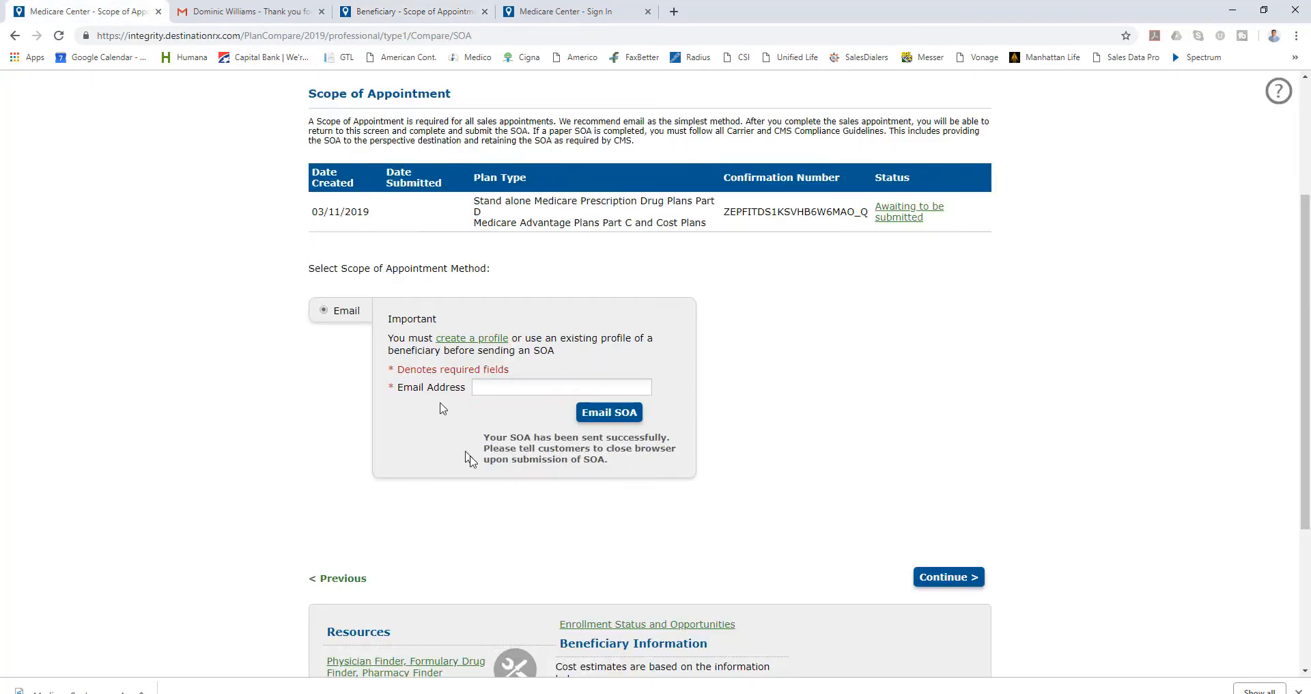
mouse_move(435, 414)
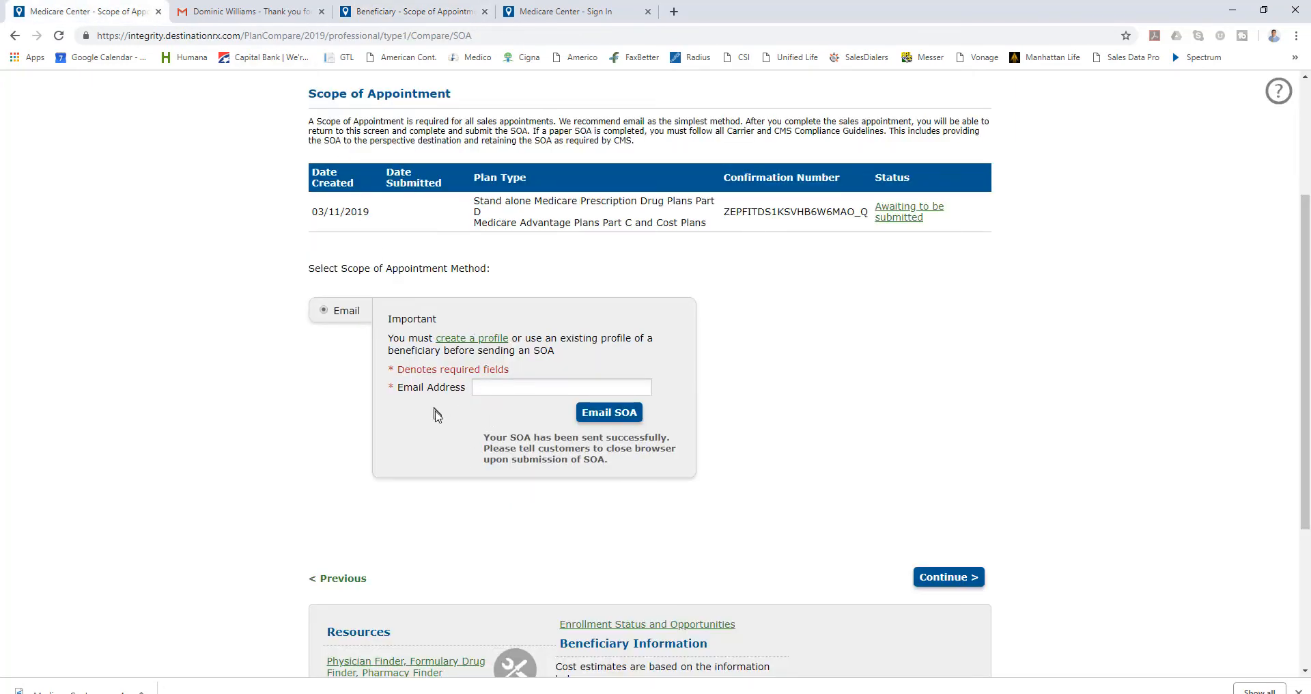
mouse_move(608, 623)
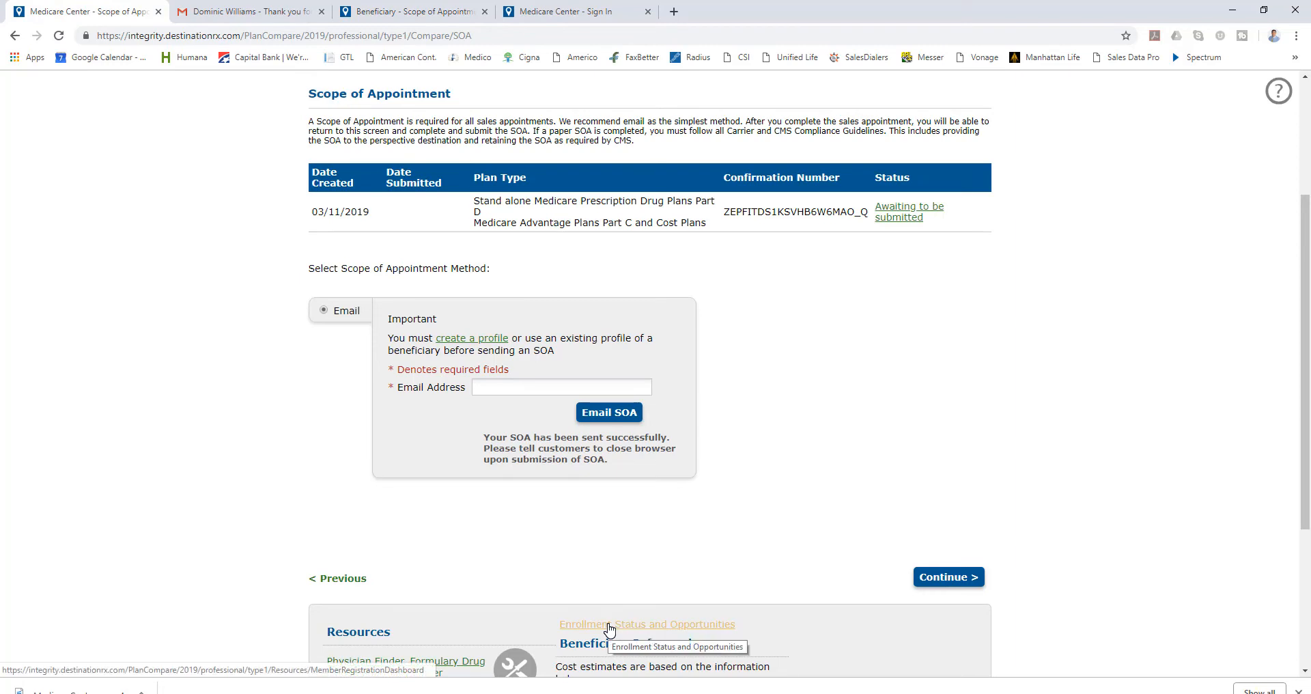
mouse_move(850, 310)
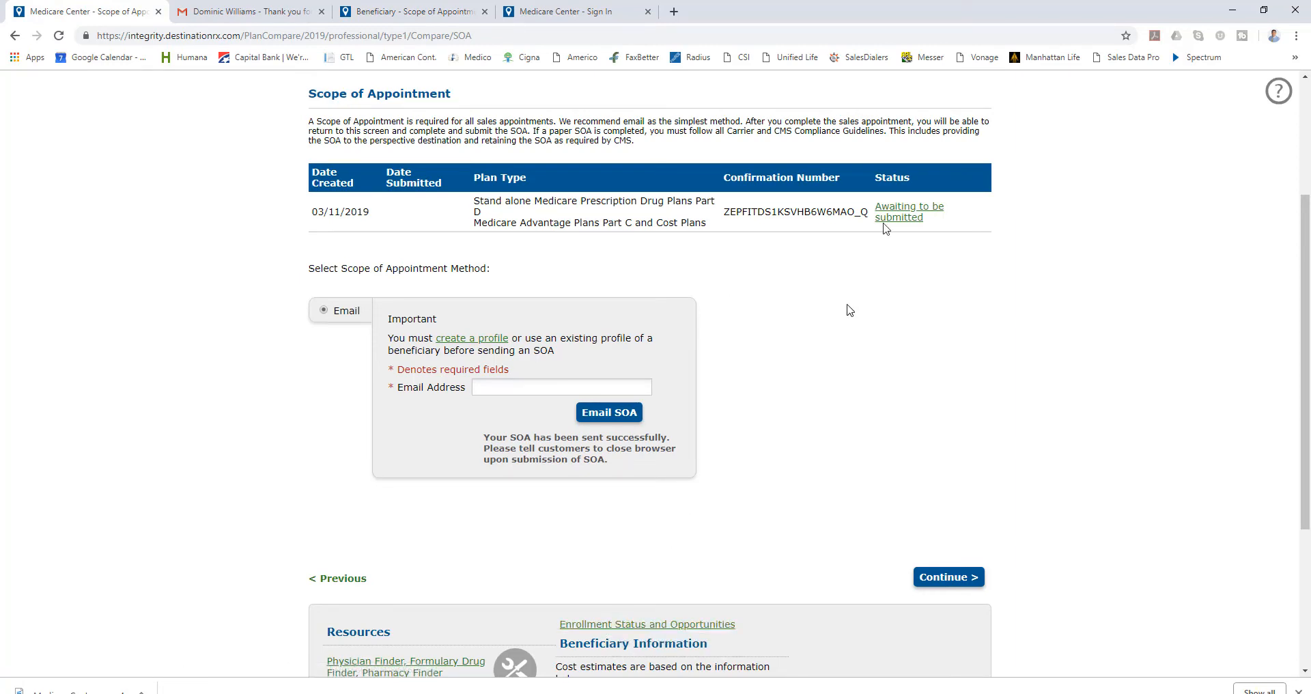
mouse_move(883, 254)
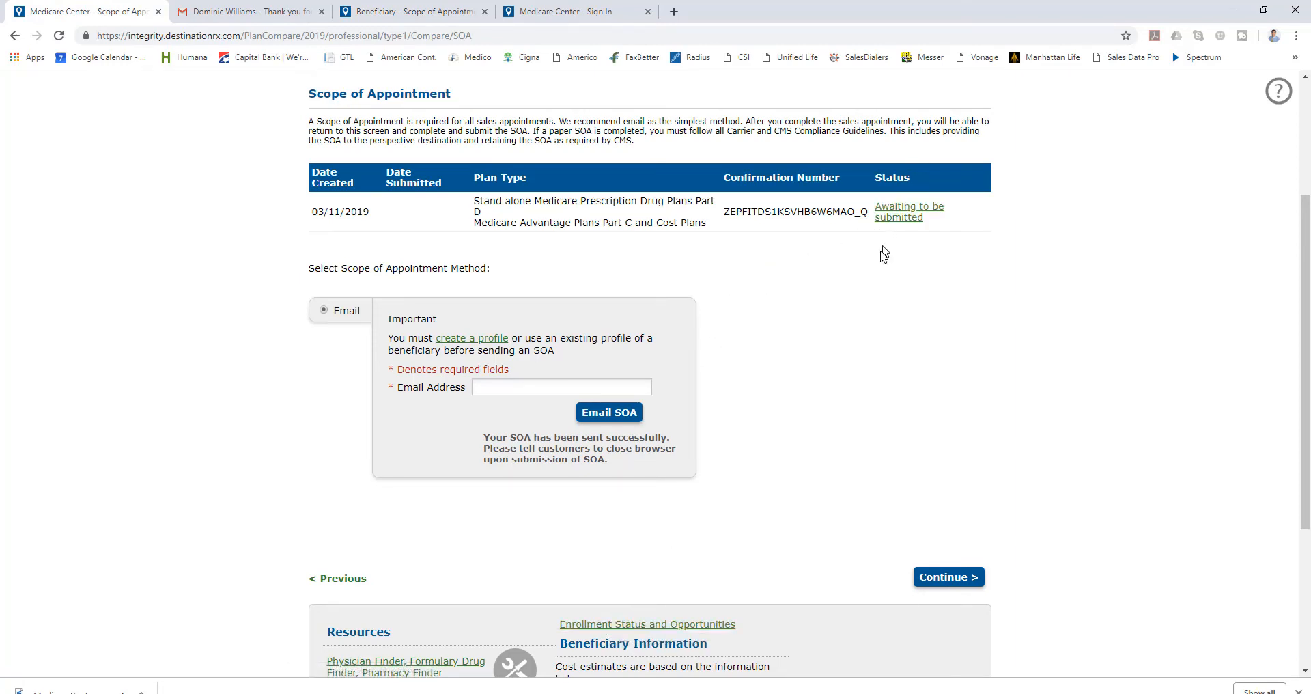
- Scroll down the SOA page and continue to the next consultation step
scroll(down, 3)
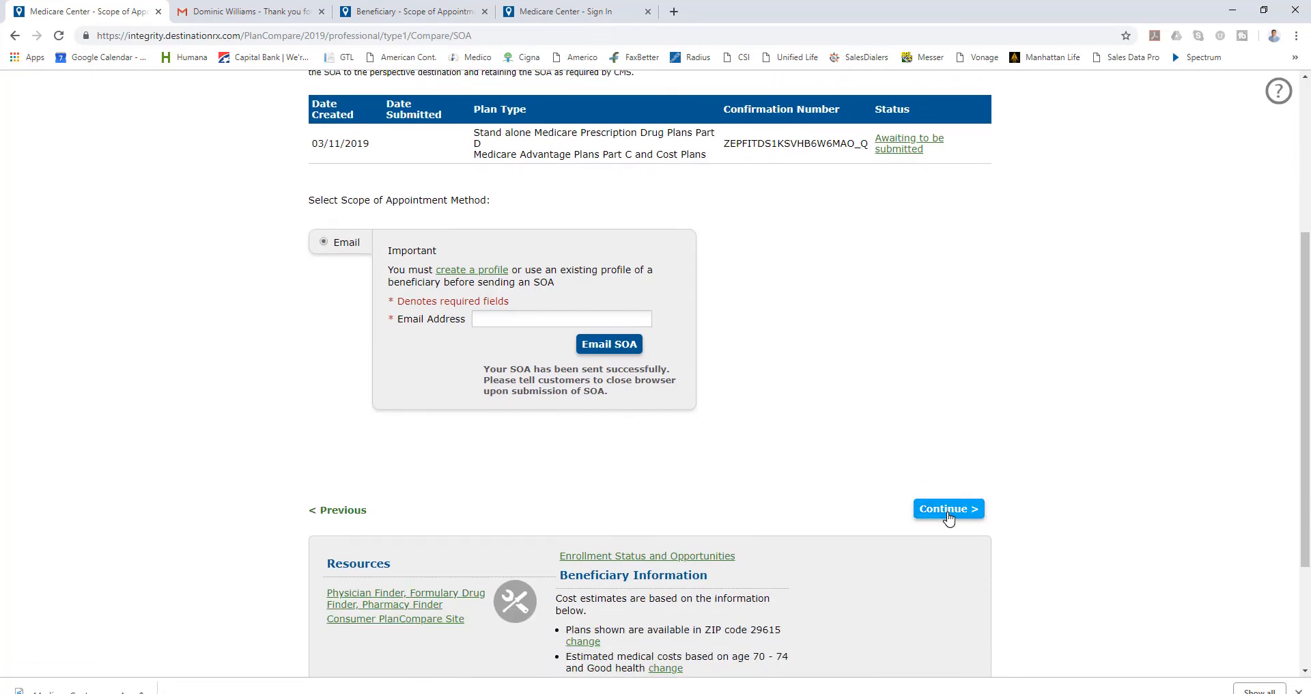
click(948, 508)
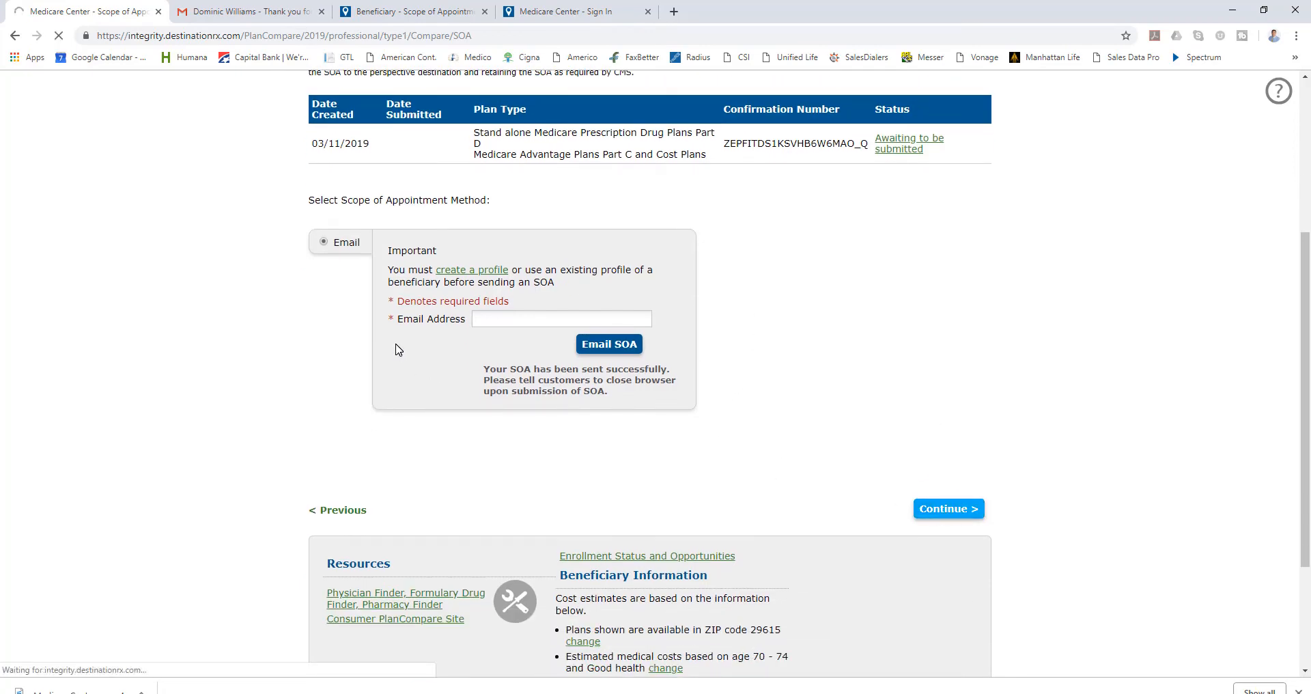